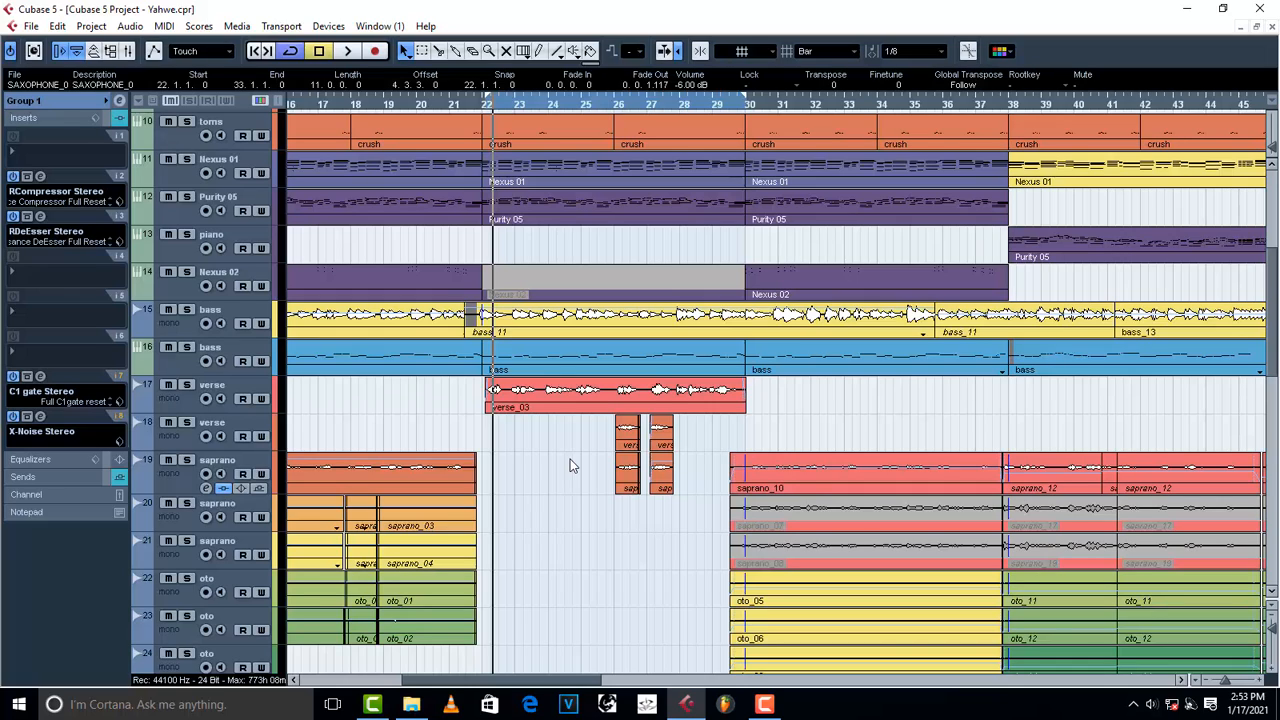
mouse_move(543, 478)
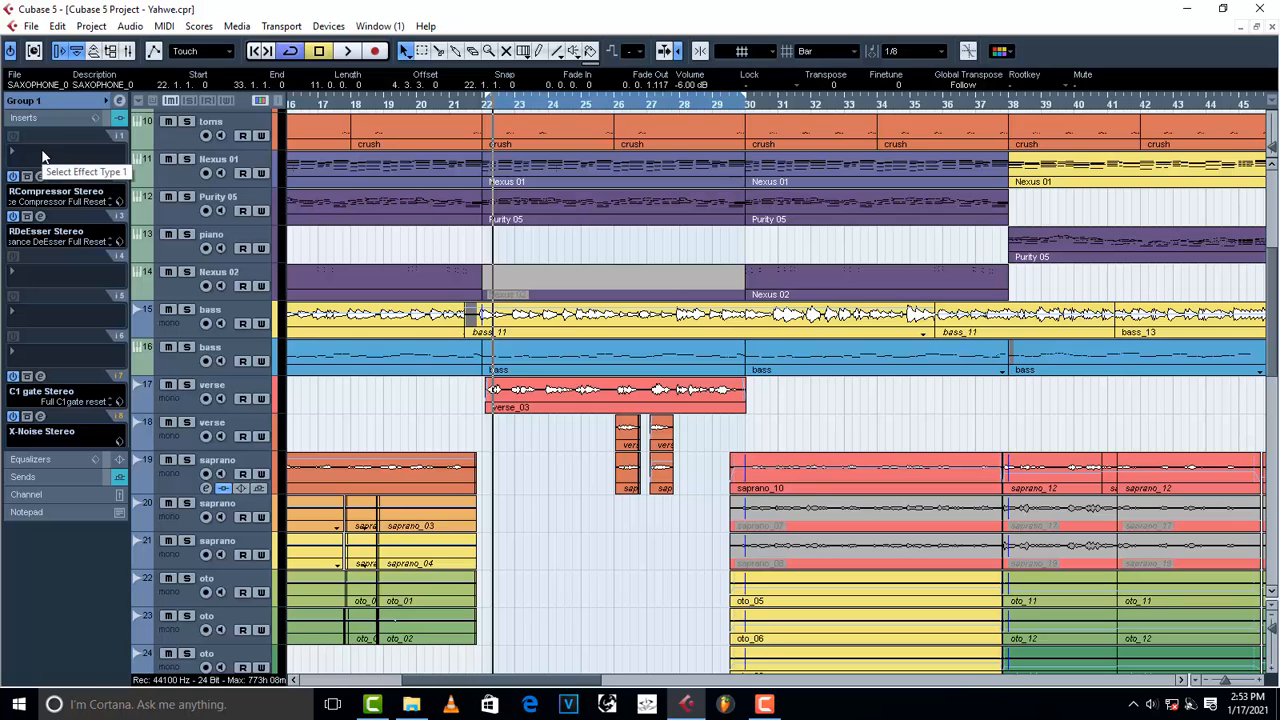
Step: Load FabFilter Pro-Q 3 into Group 1's first insert slot
left_click(42, 150)
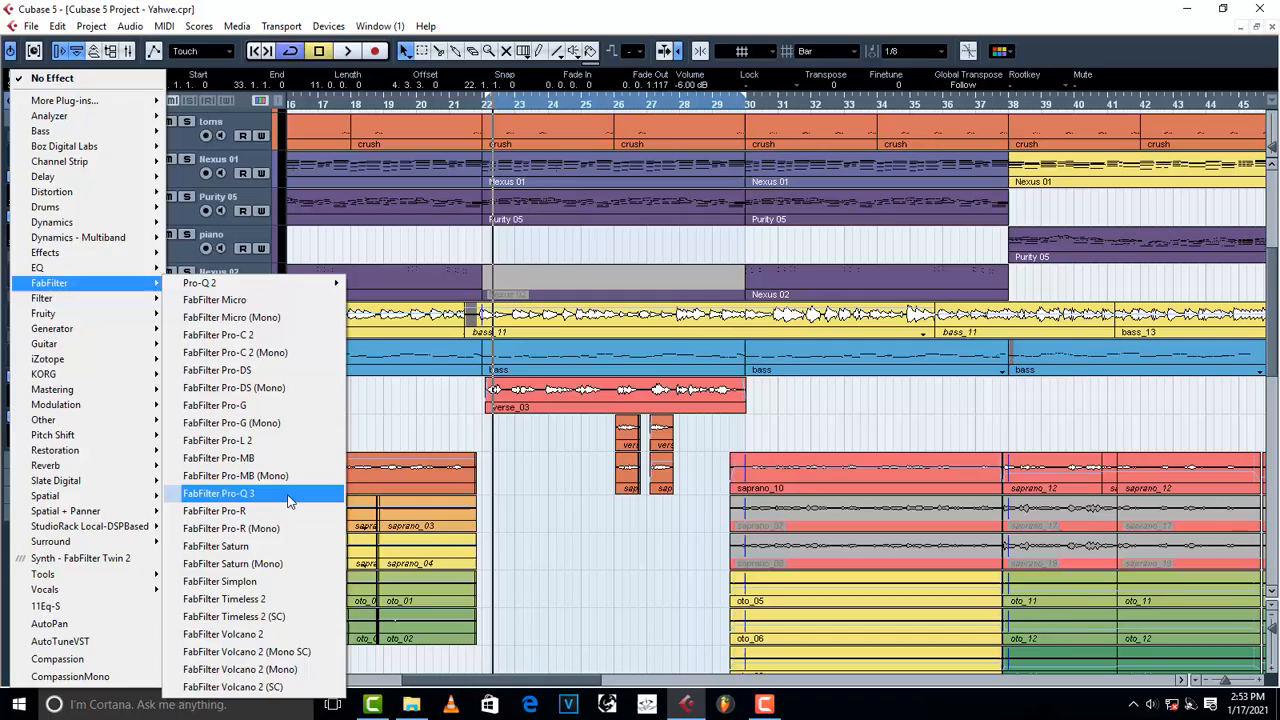
left_click(218, 493)
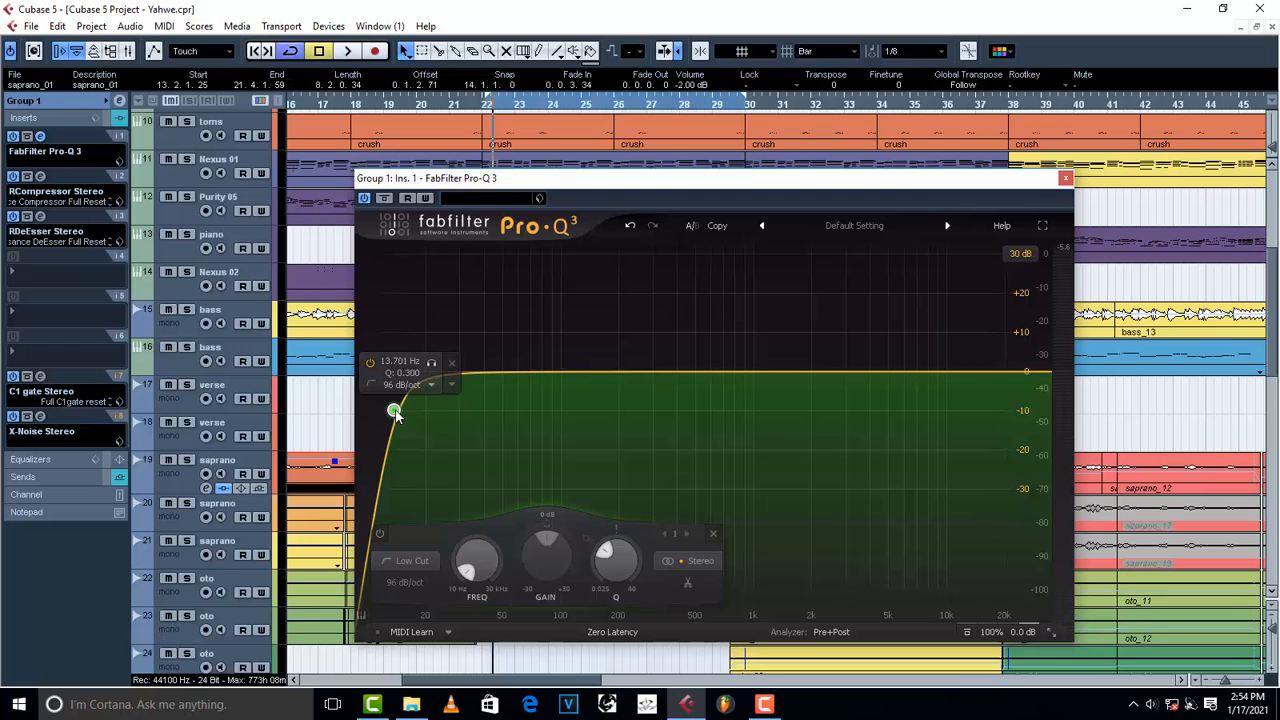
Step: Raise the low-cut band from about 74 Hz, overshooting to 149 Hz, settling at 139 Hz
left_click(347, 51)
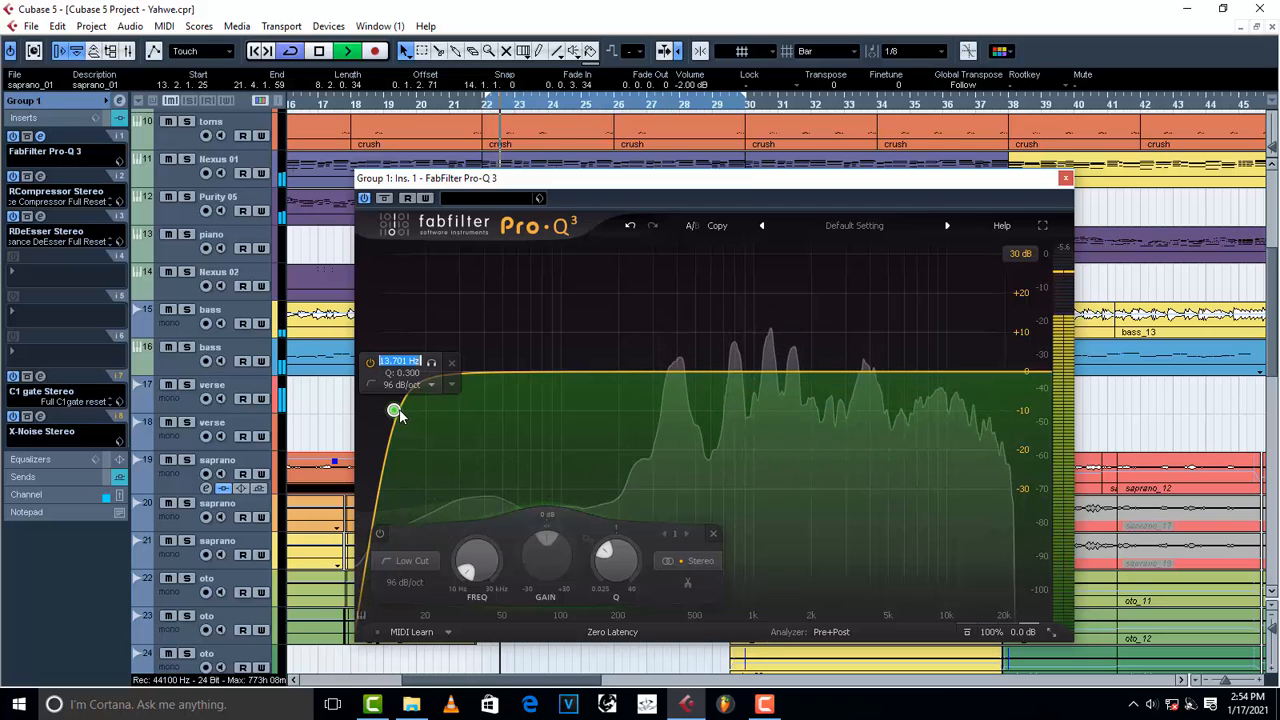
left_click_drag(393, 411, 410, 421)
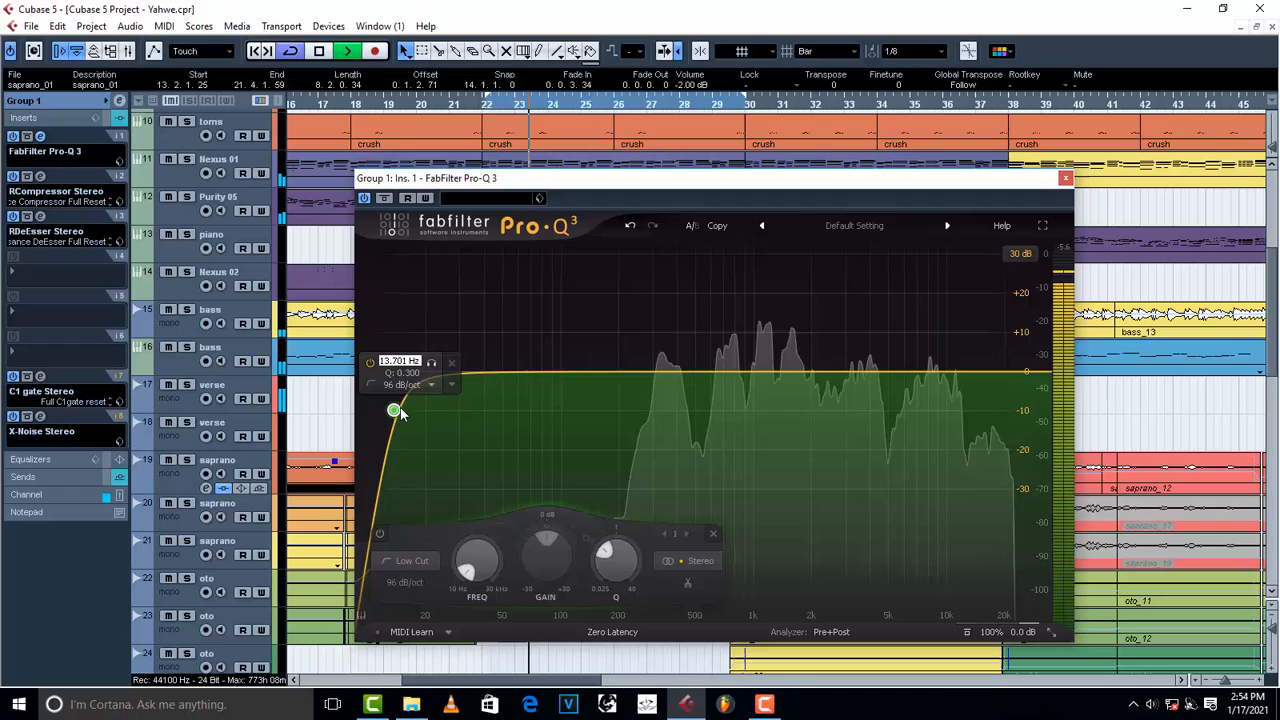
left_click_drag(393, 410, 535, 408)
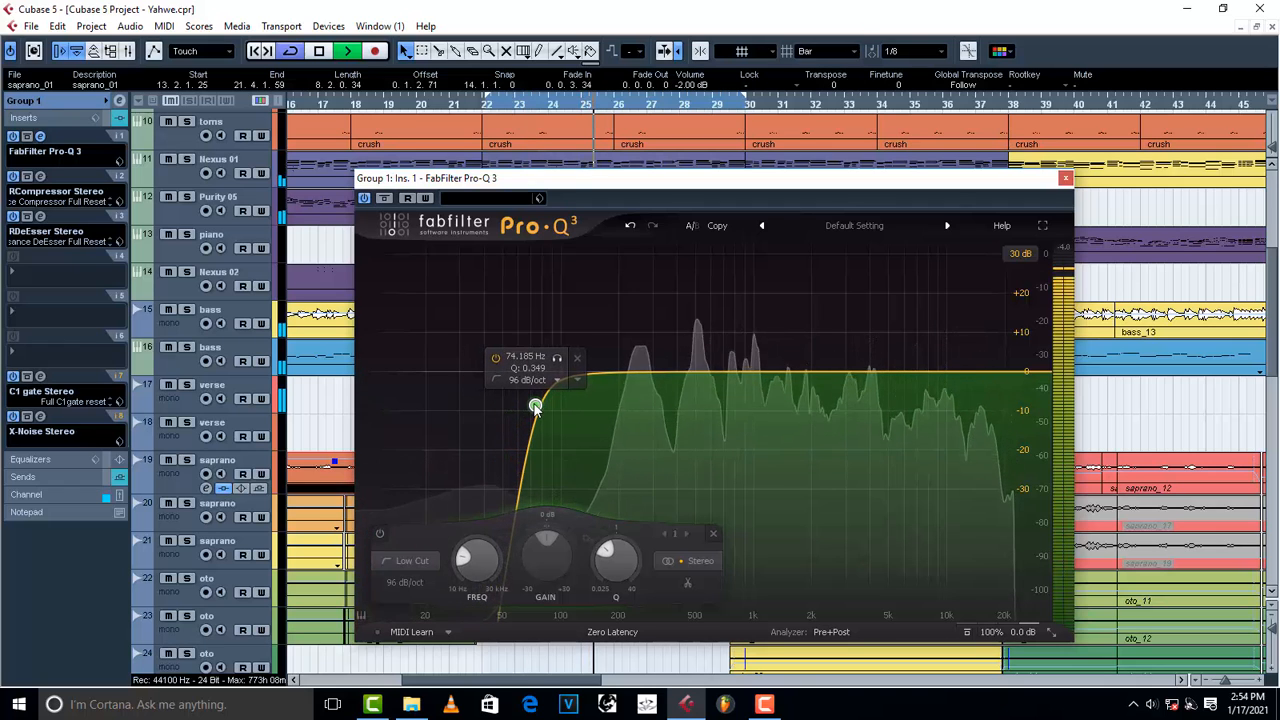
left_click_drag(535, 407, 538, 405)
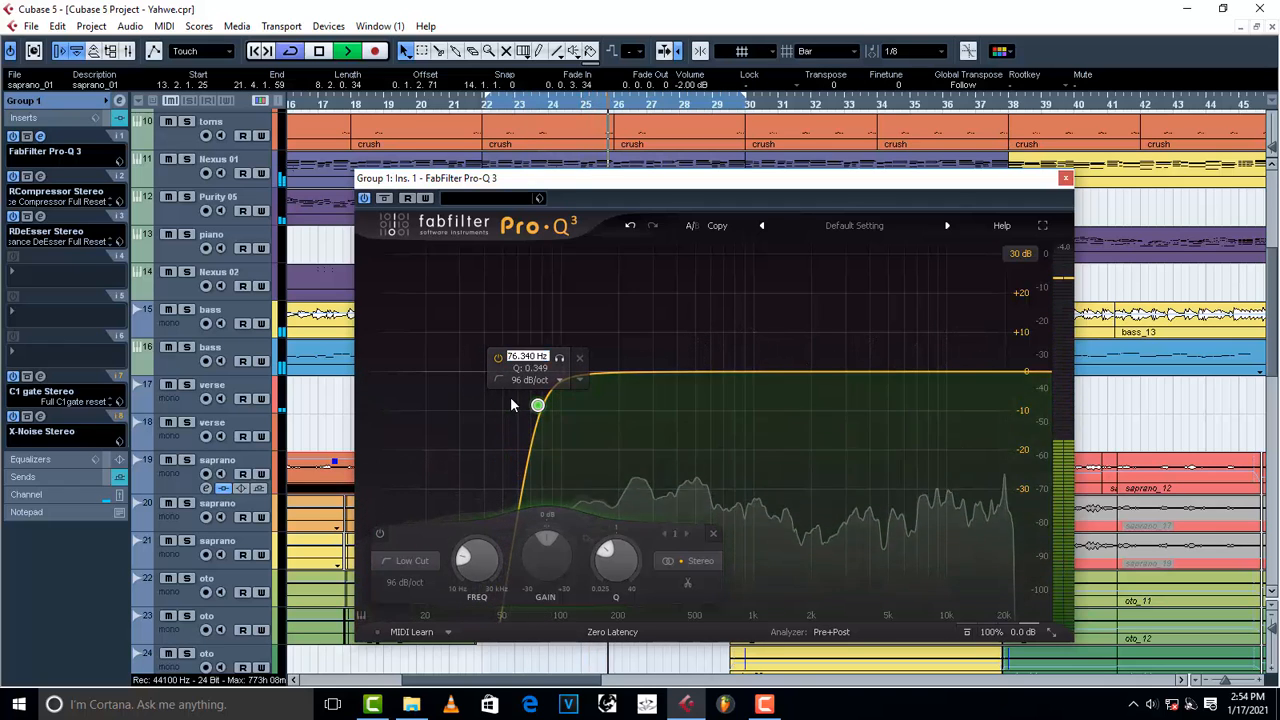
left_click_drag(538, 405, 551, 407)
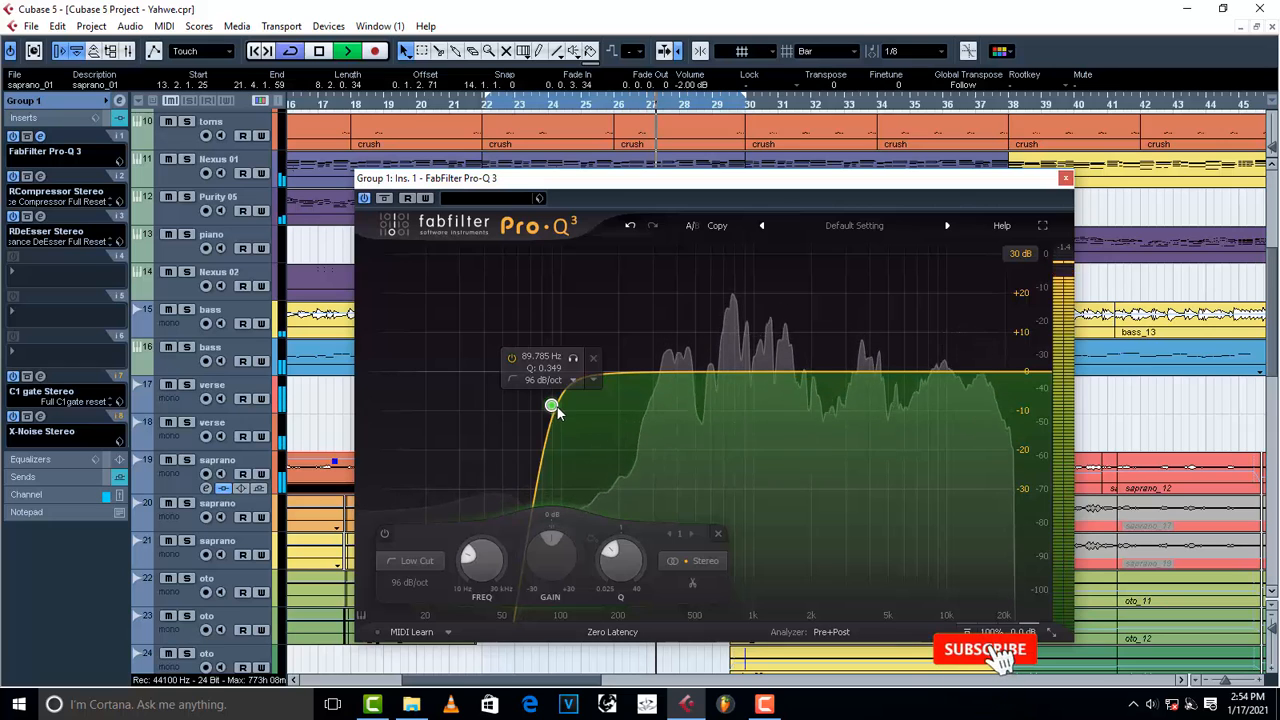
left_click_drag(551, 407, 570, 409)
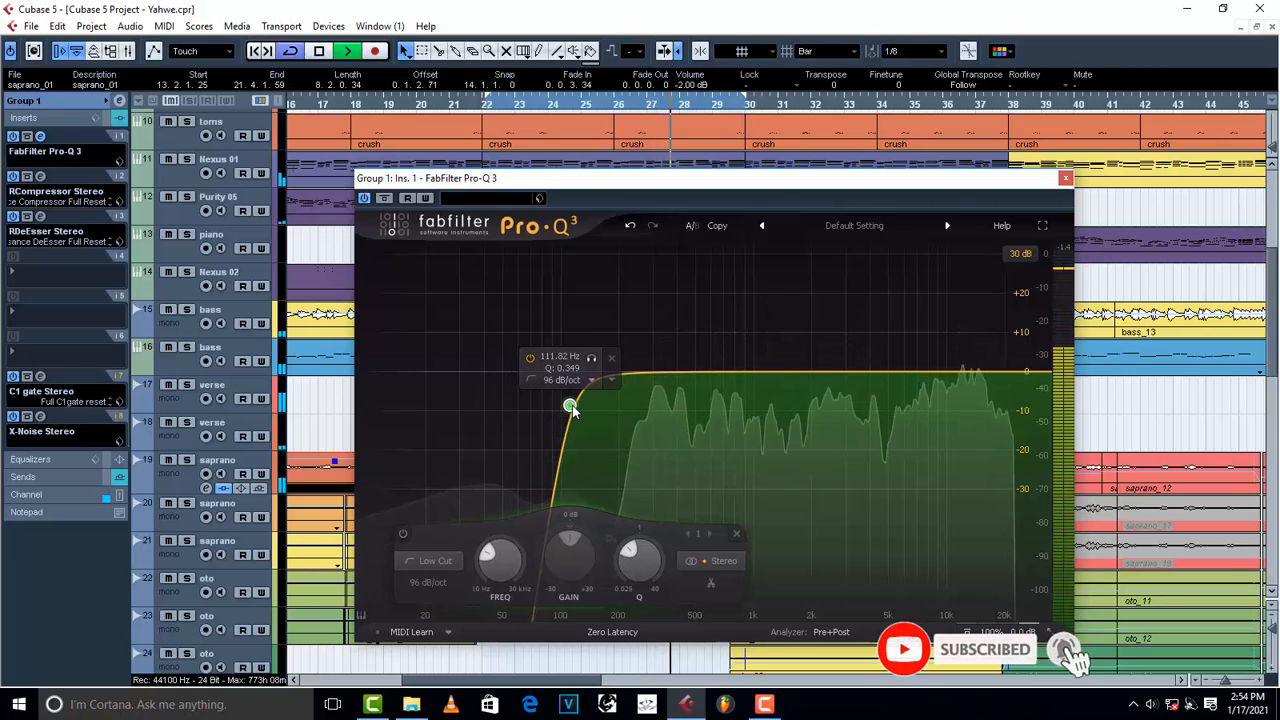
left_click_drag(570, 407, 580, 407)
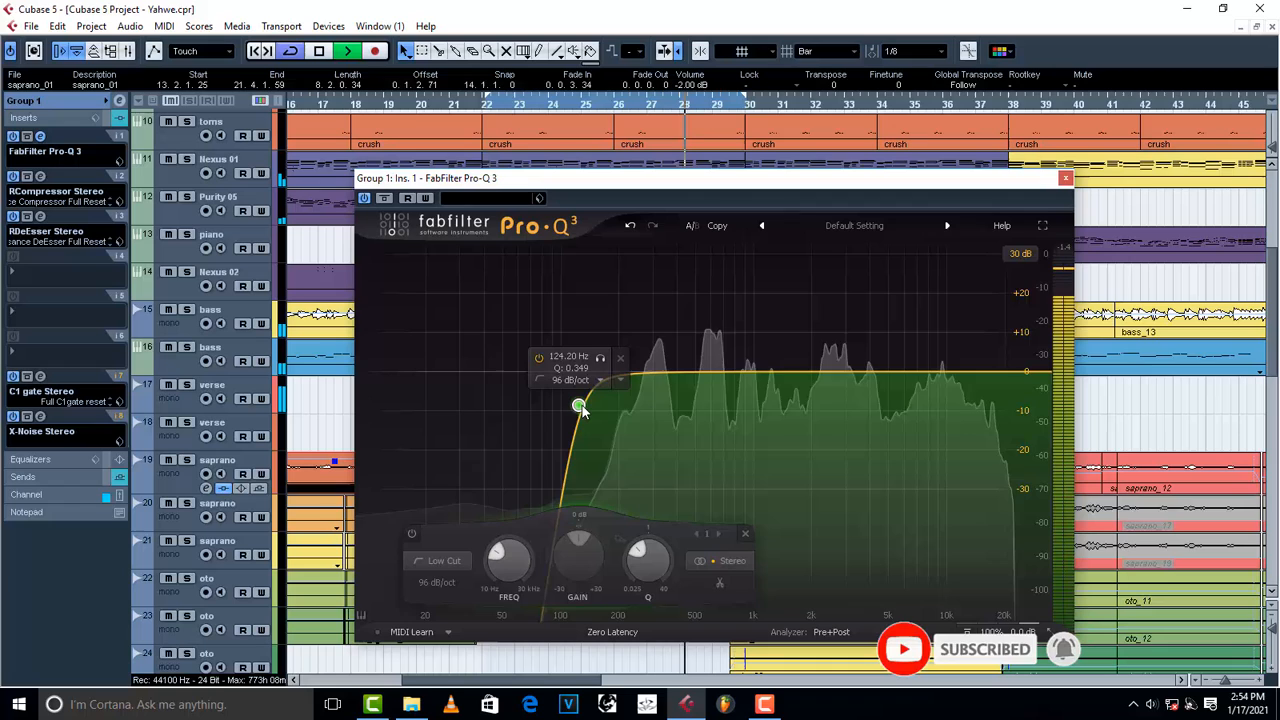
left_click_drag(580, 407, 590, 405)
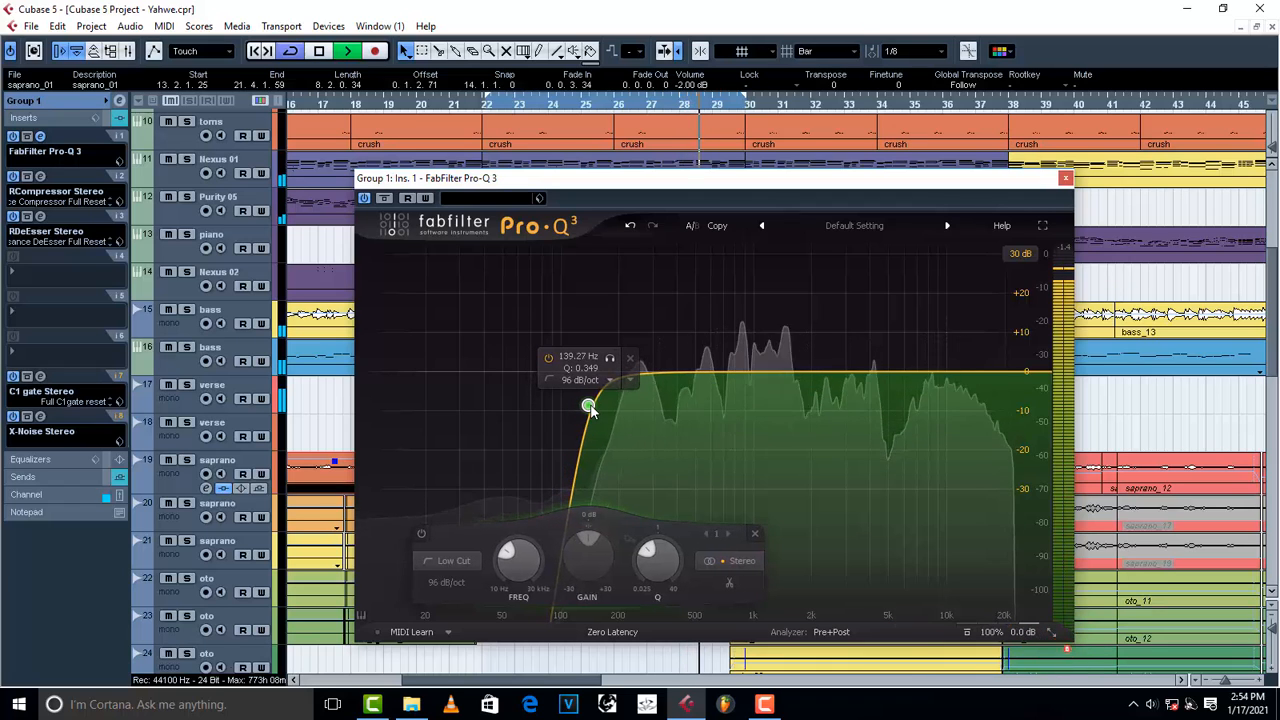
left_click_drag(590, 407, 595, 408)
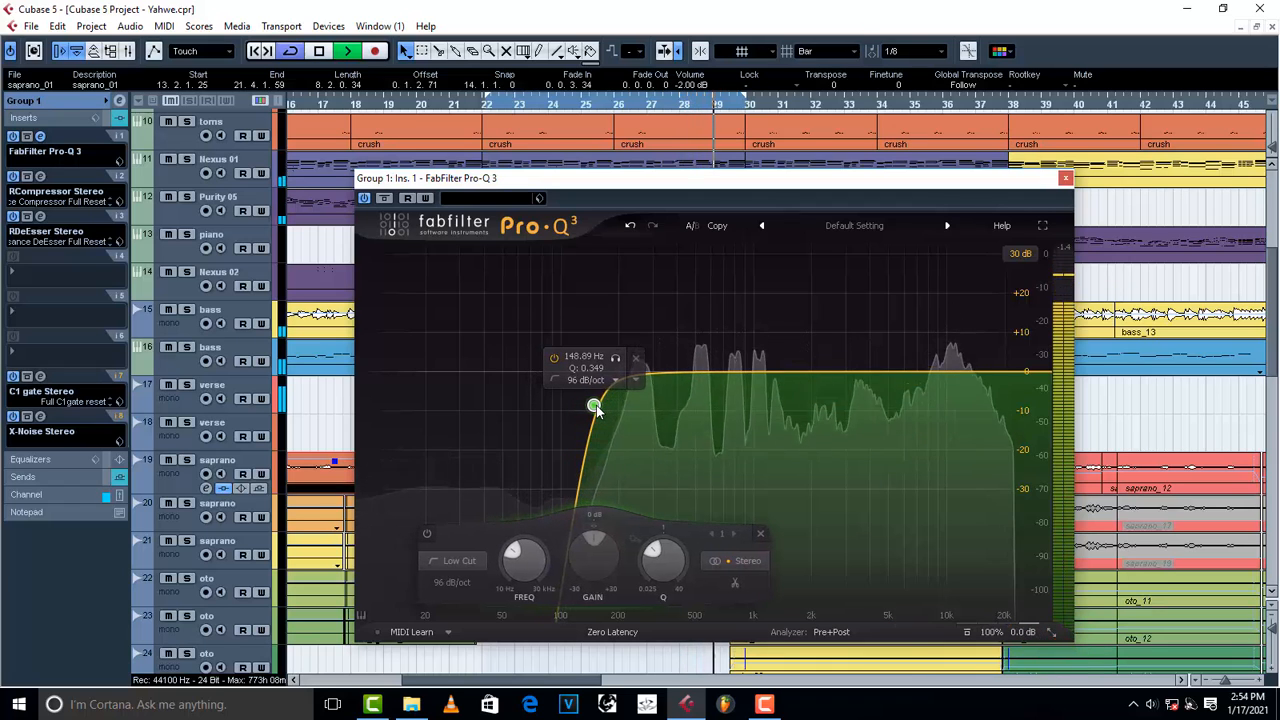
left_click_drag(595, 408, 590, 407)
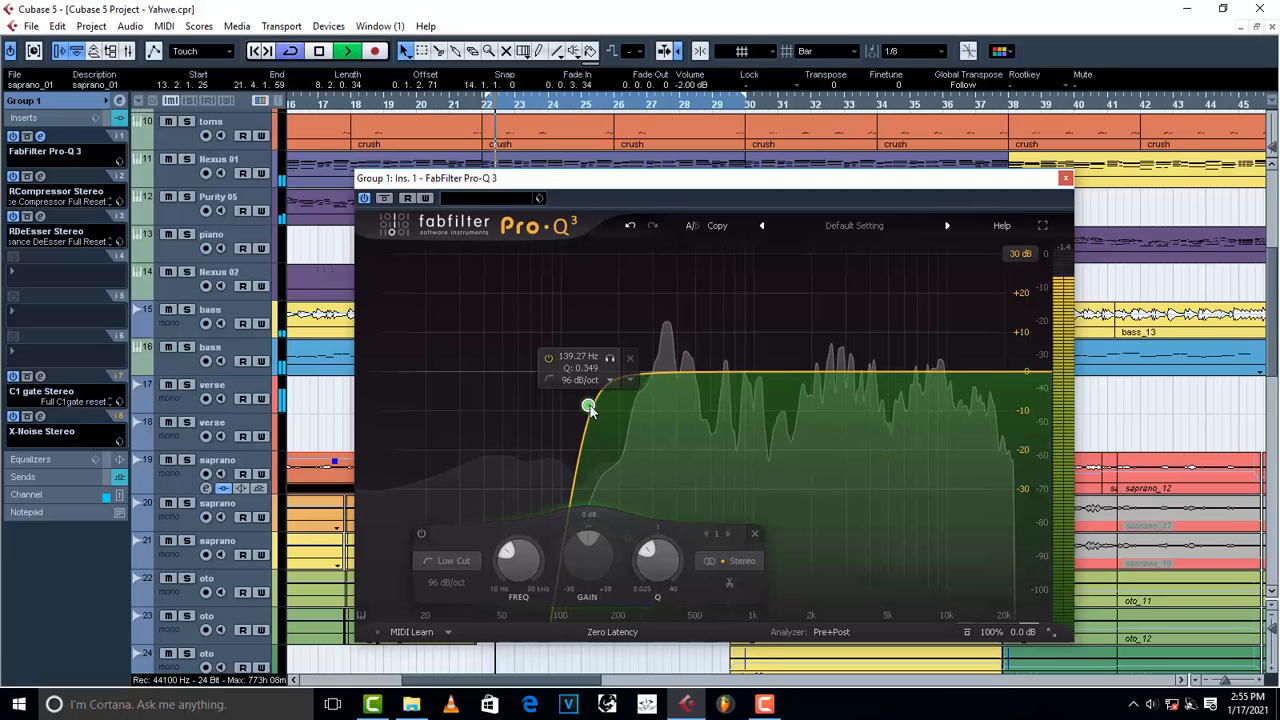
Step: Sweep the low cut up to 446 Hz, back to 111 Hz, and add a bell near 3 kHz
left_click_drag(590, 407, 618, 404)
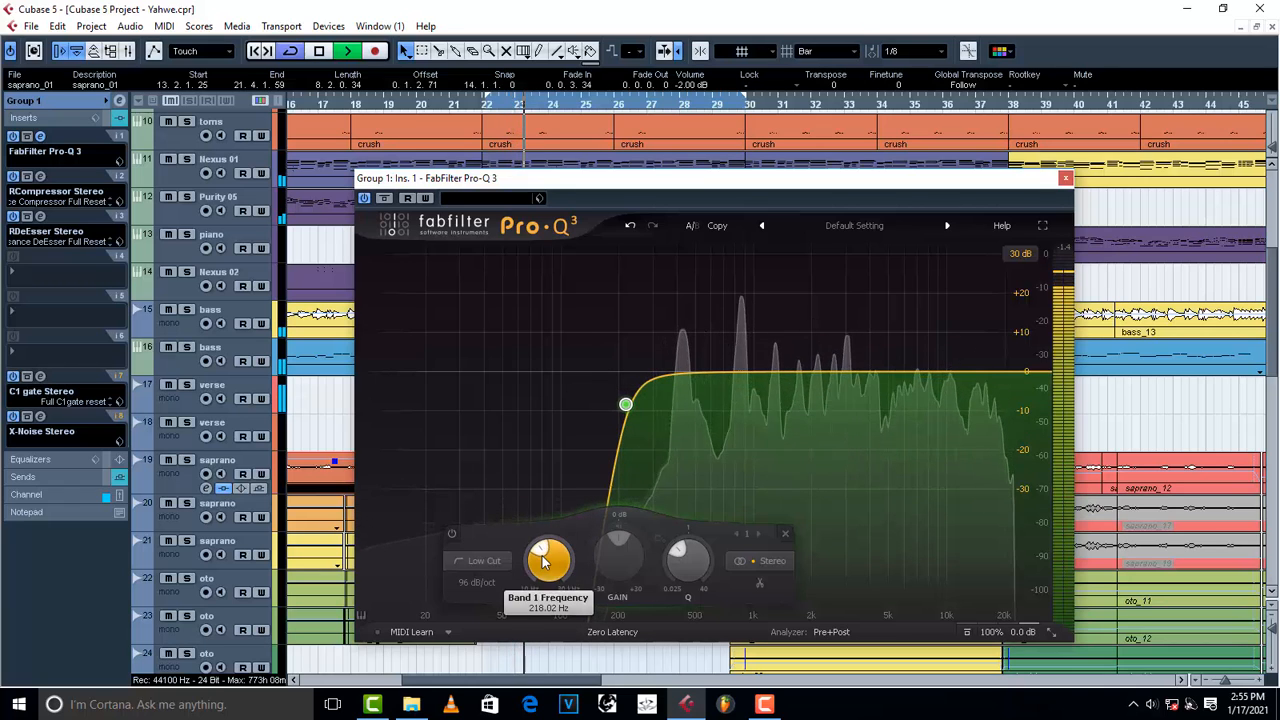
left_click_drag(625, 405, 660, 405)
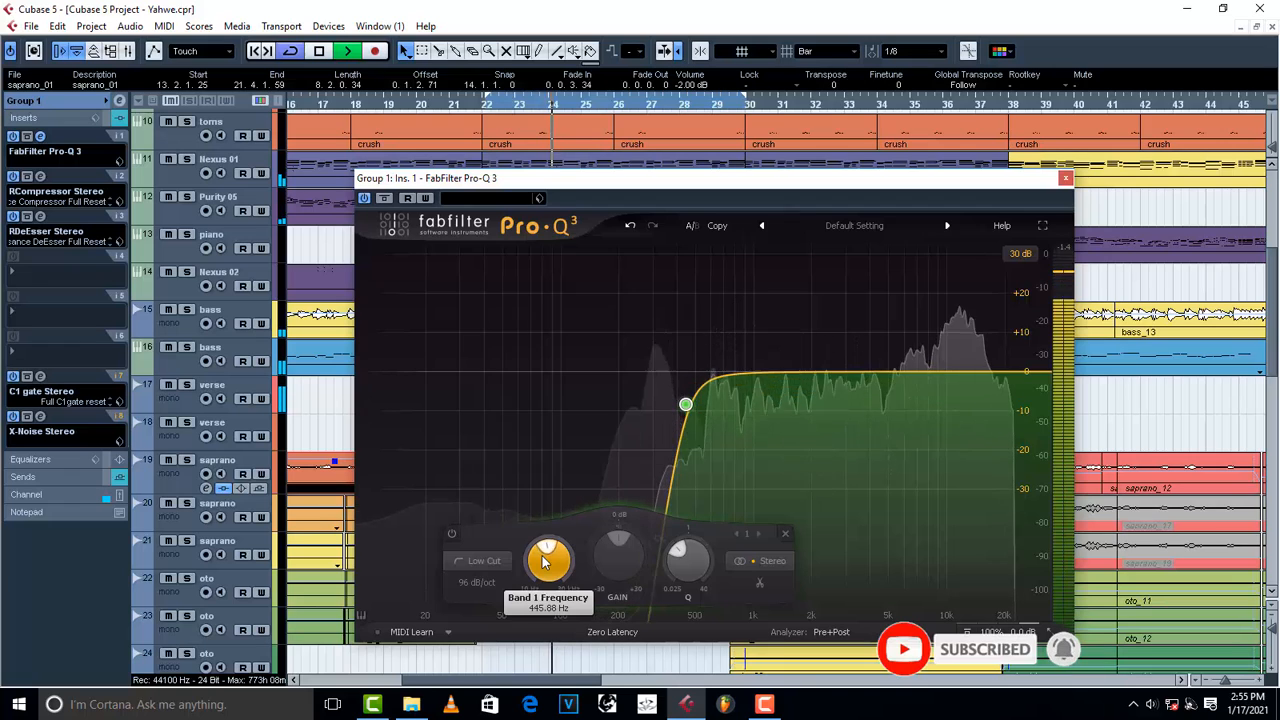
left_click_drag(685, 404, 697, 404)
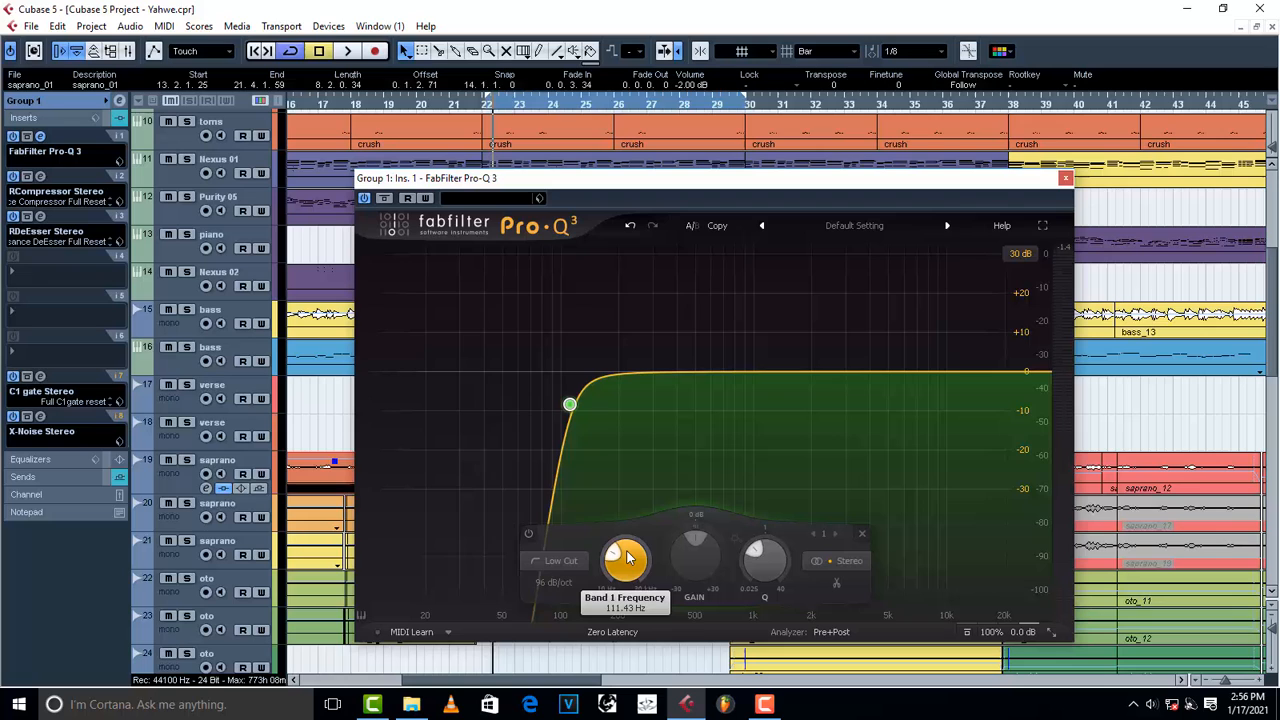
left_click_drag(570, 404, 572, 404)
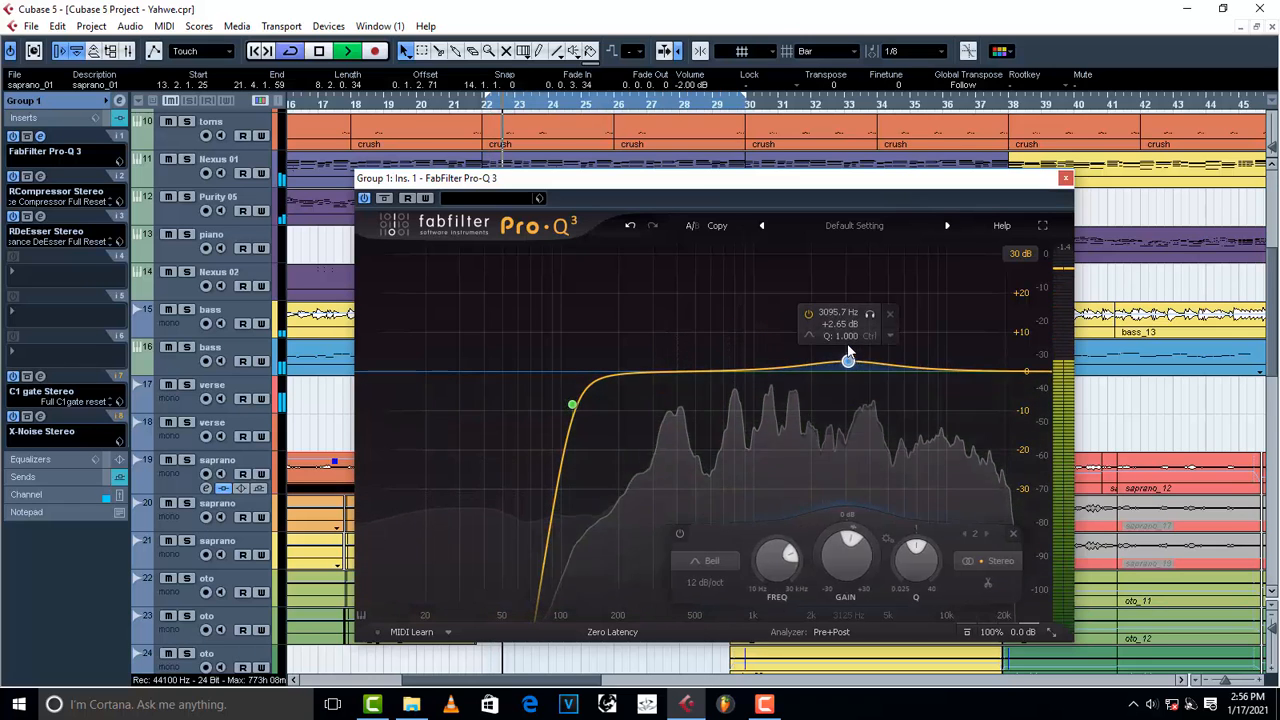
Step: Boost the bell band near 1.4 kHz, then turn it into a dip around 1.5–2 kHz
left_click_drag(848, 362, 780, 255)
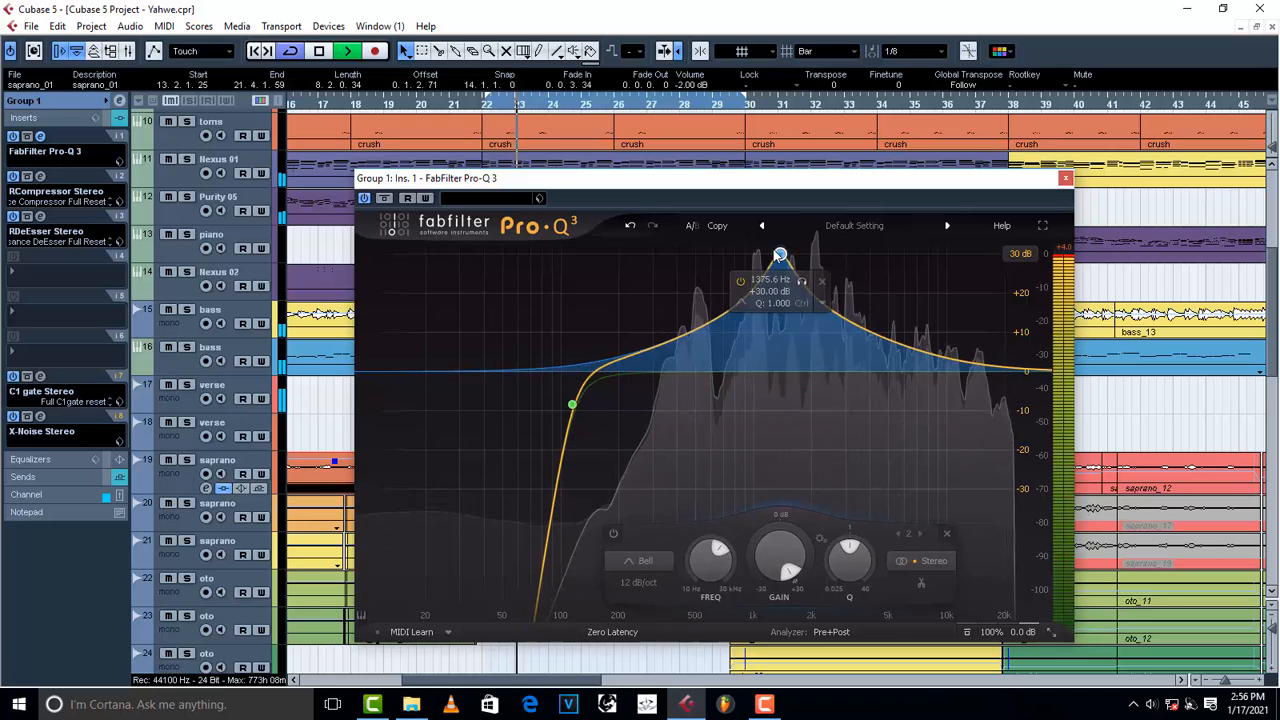
left_click_drag(780, 255, 758, 394)
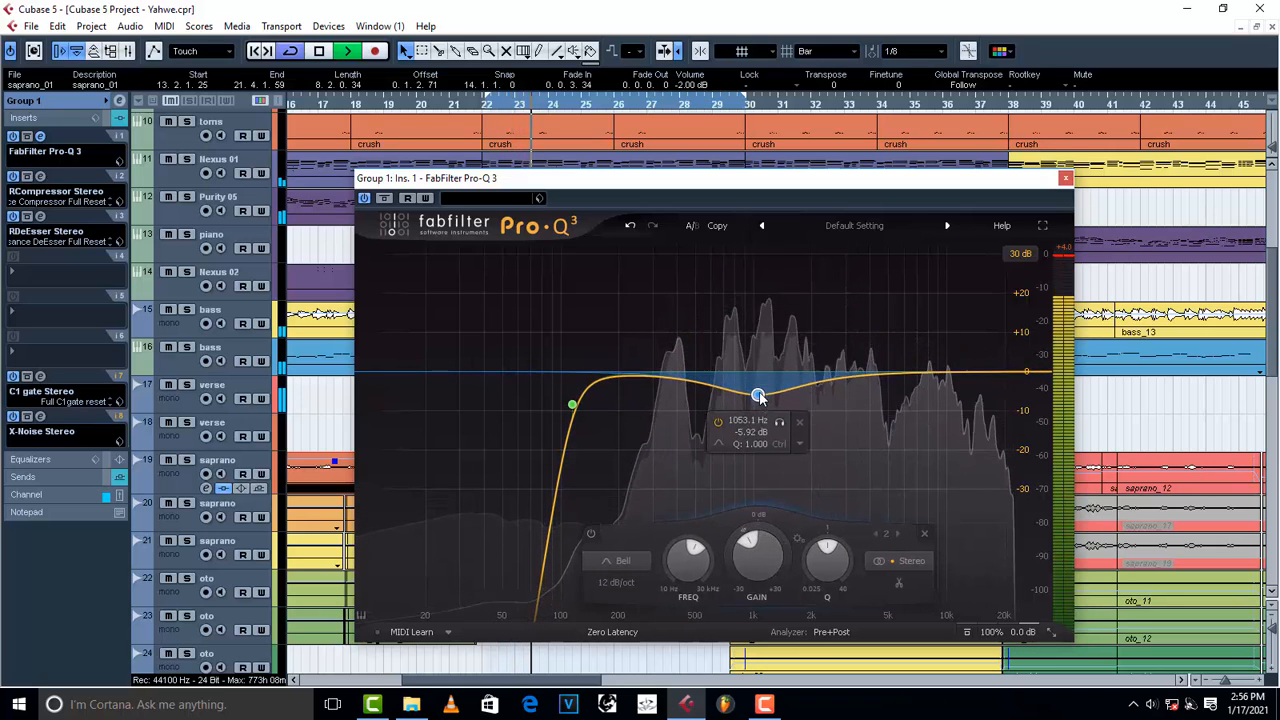
left_click_drag(758, 395, 785, 405)
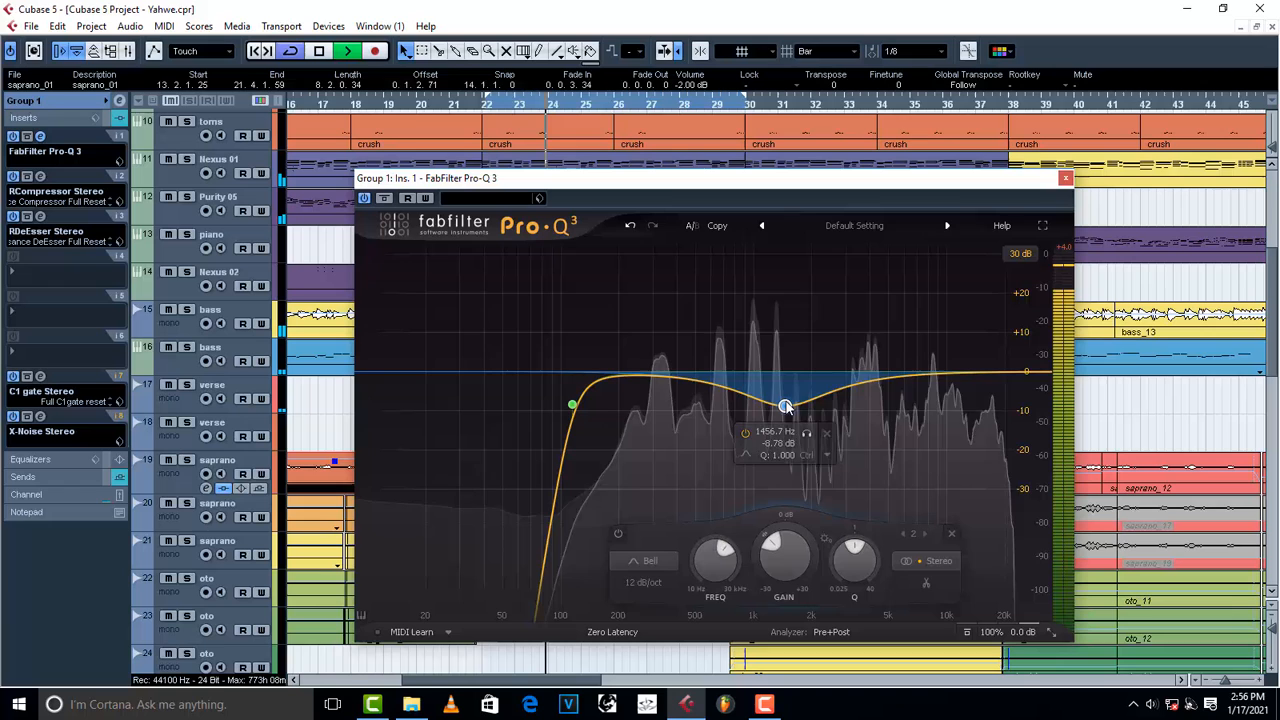
left_click_drag(785, 406, 810, 406)
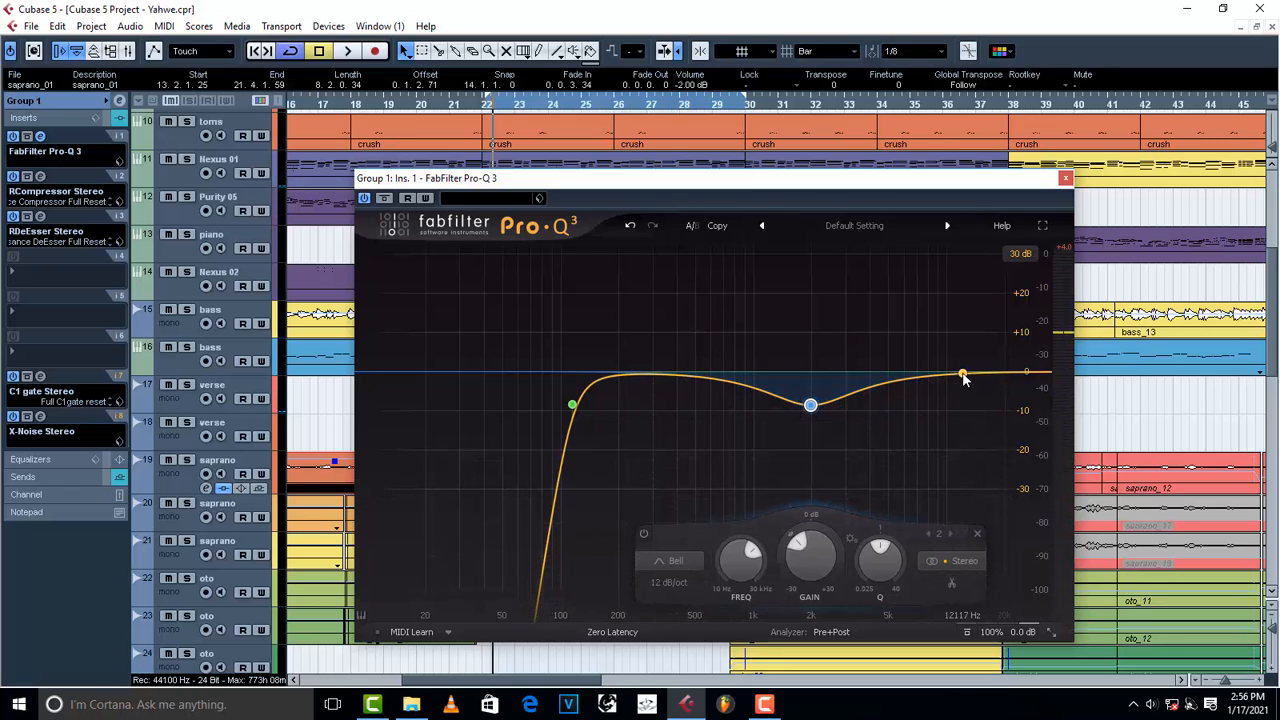
Step: Add a high-shelf boost around 10.6 kHz and close the EQ editor
left_click_drag(960, 375, 951, 340)
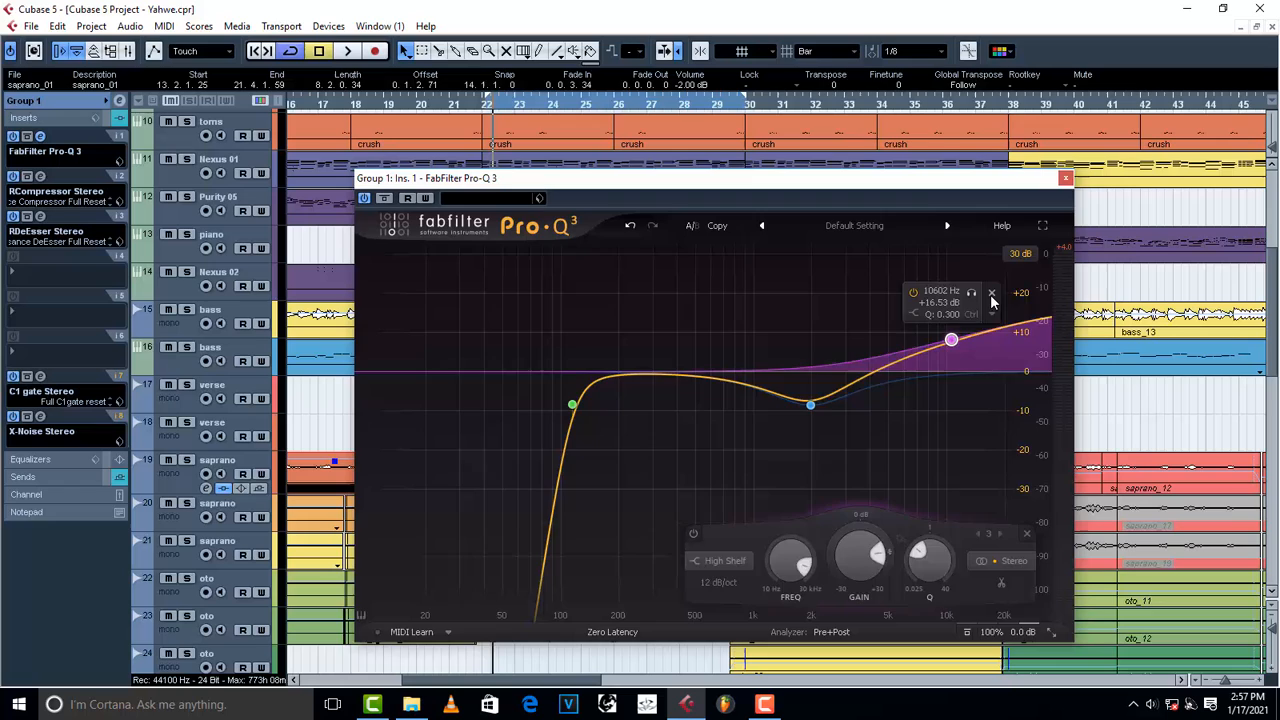
left_click(1065, 178)
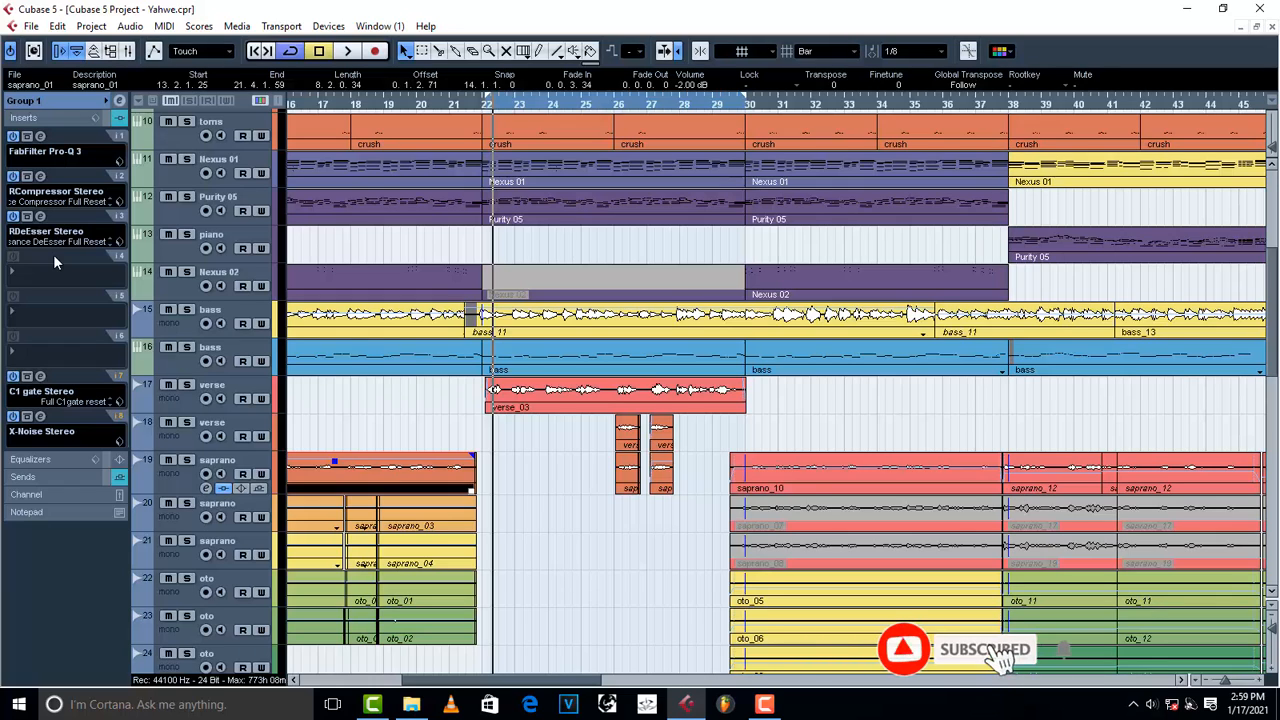
Step: Reopen Pro-Q 3 and add a mid bell dipping about -7 dB near 1.2 kHz
left_click(44, 151)
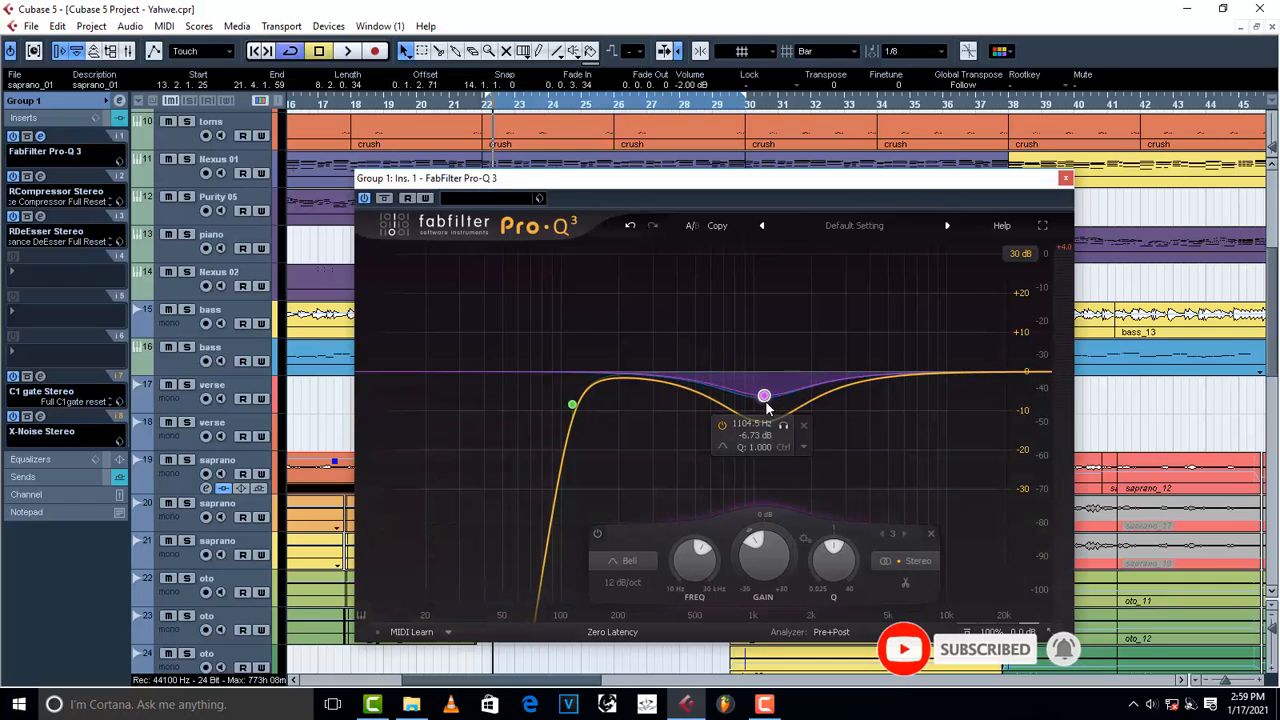
left_click_drag(765, 395, 800, 402)
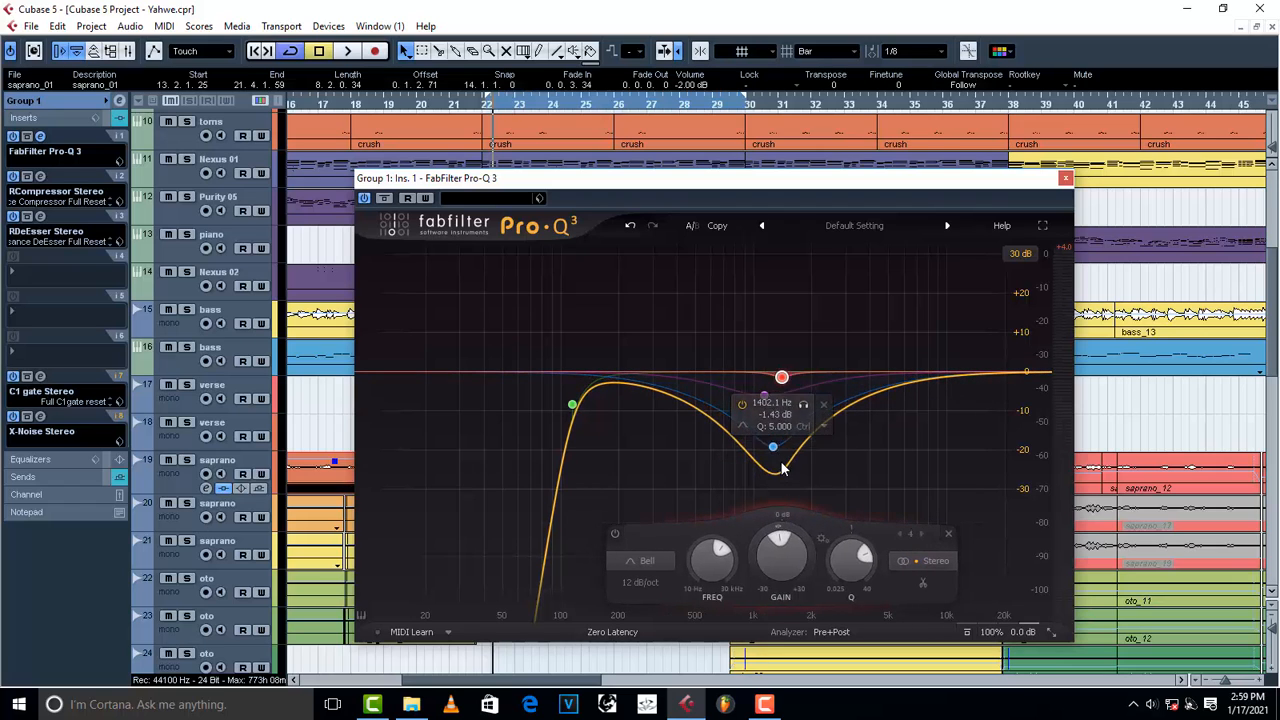
left_click_drag(781, 377, 772, 447)
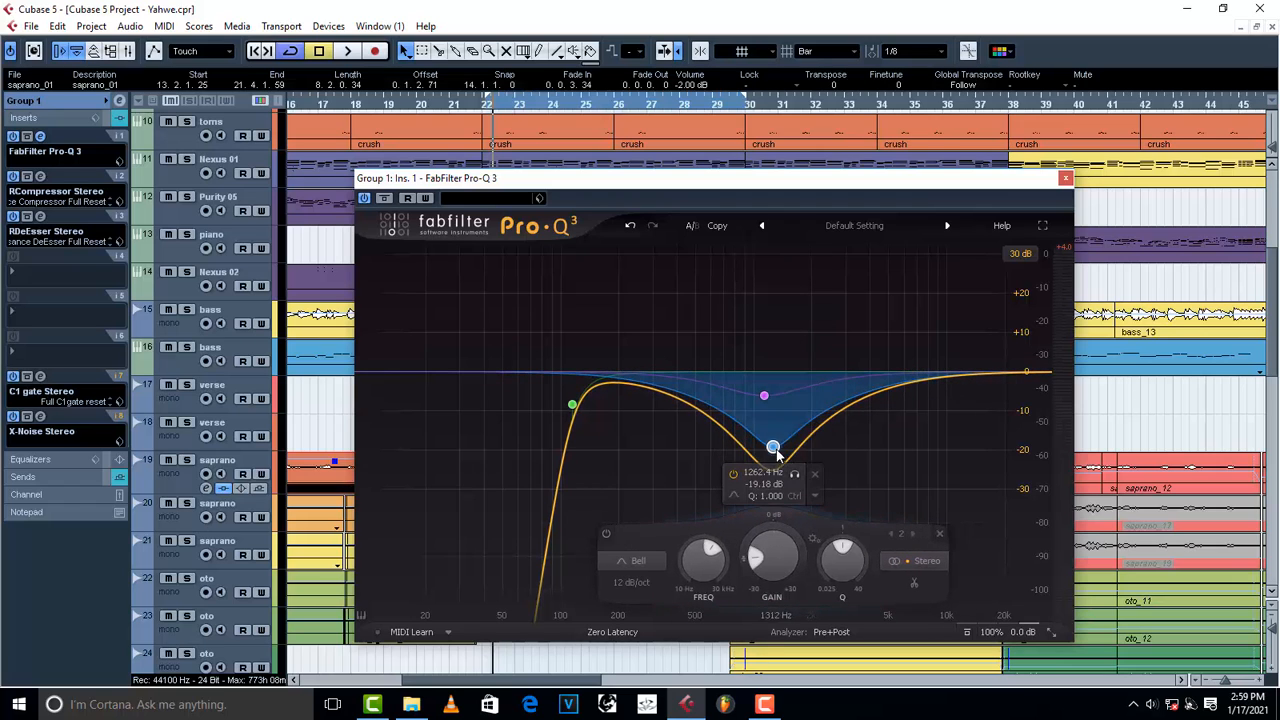
left_click_drag(773, 447, 765, 397)
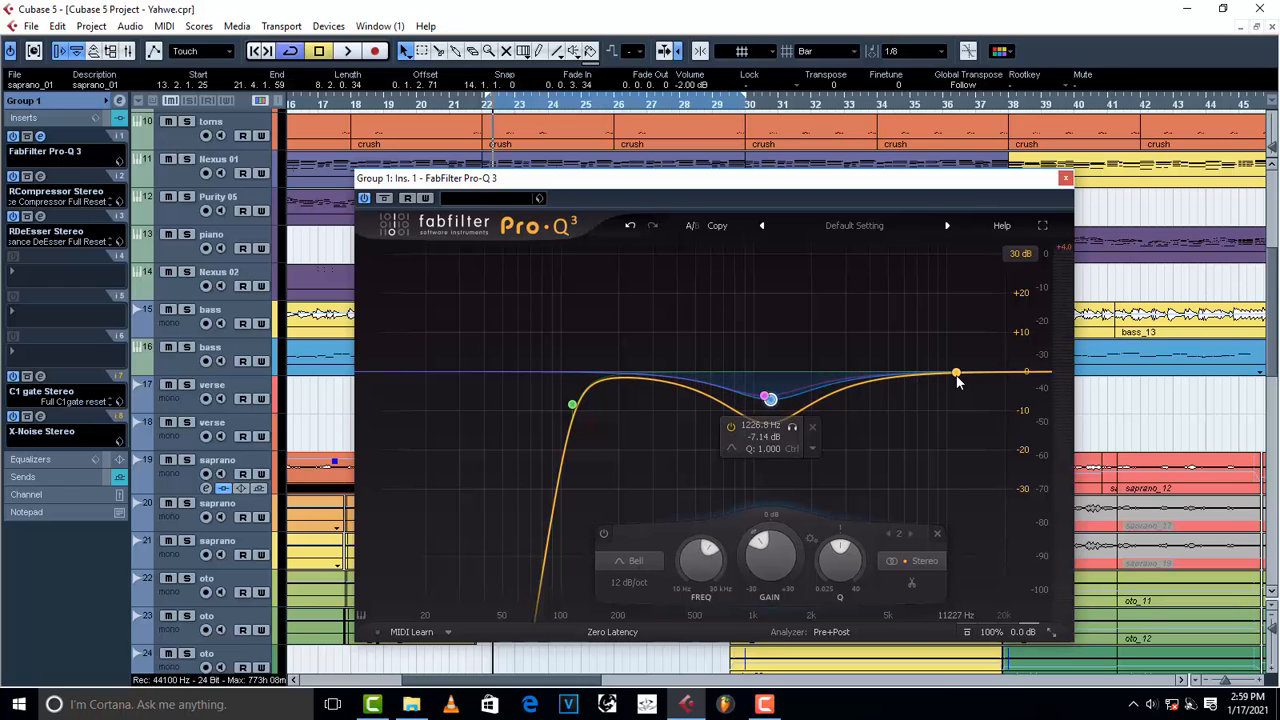
Step: Set a high-shelf boost of about +1 dB and raise the low cut to 274 Hz
left_click_drag(955, 373, 933, 315)
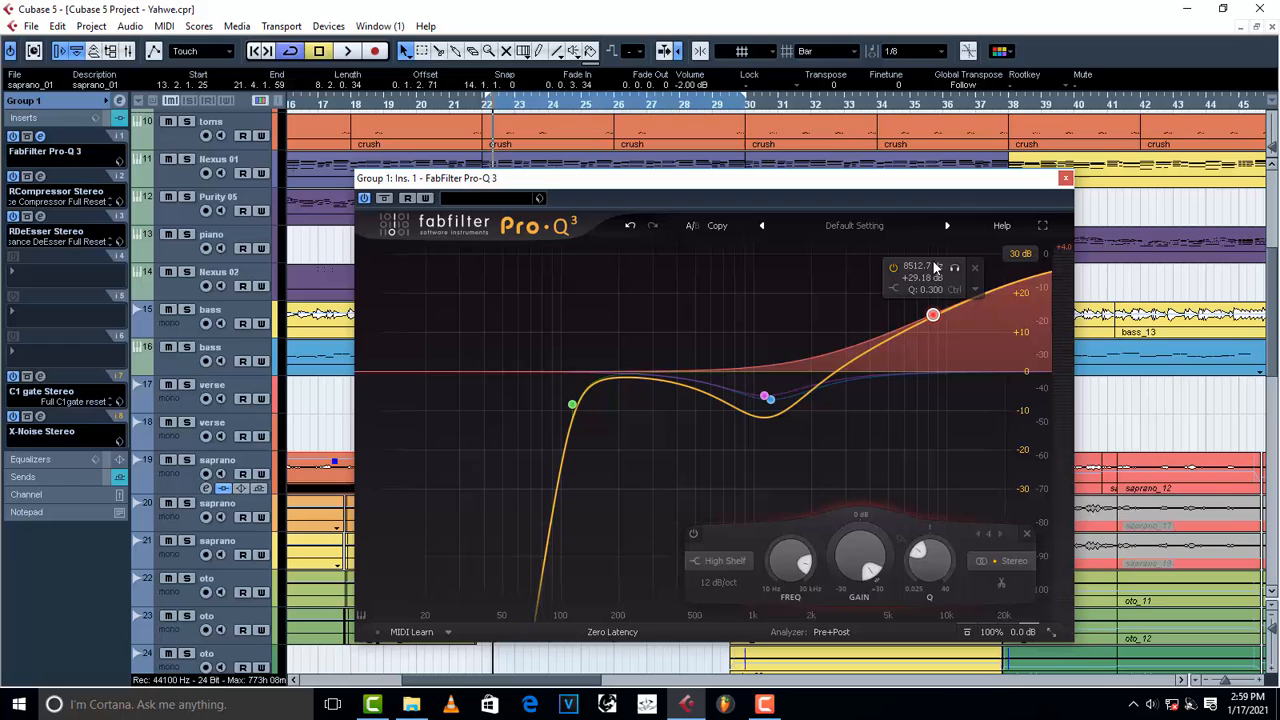
left_click_drag(932, 315, 950, 365)
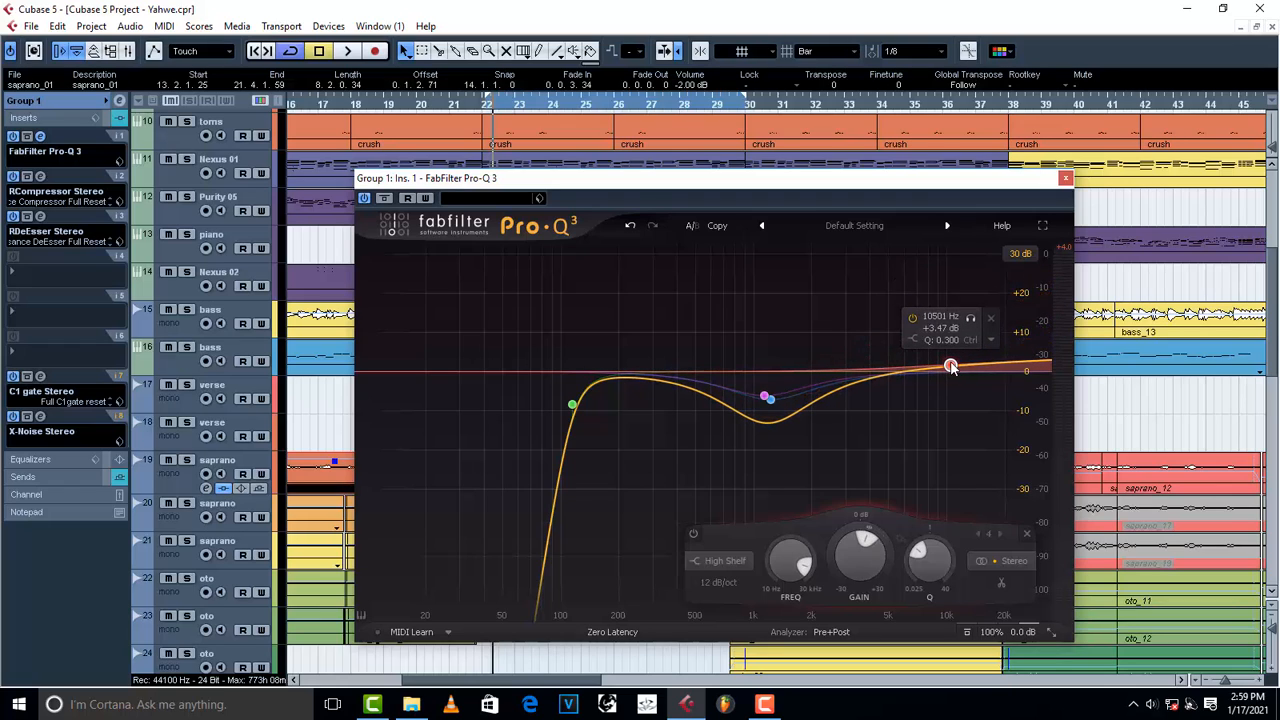
left_click_drag(950, 365, 951, 372)
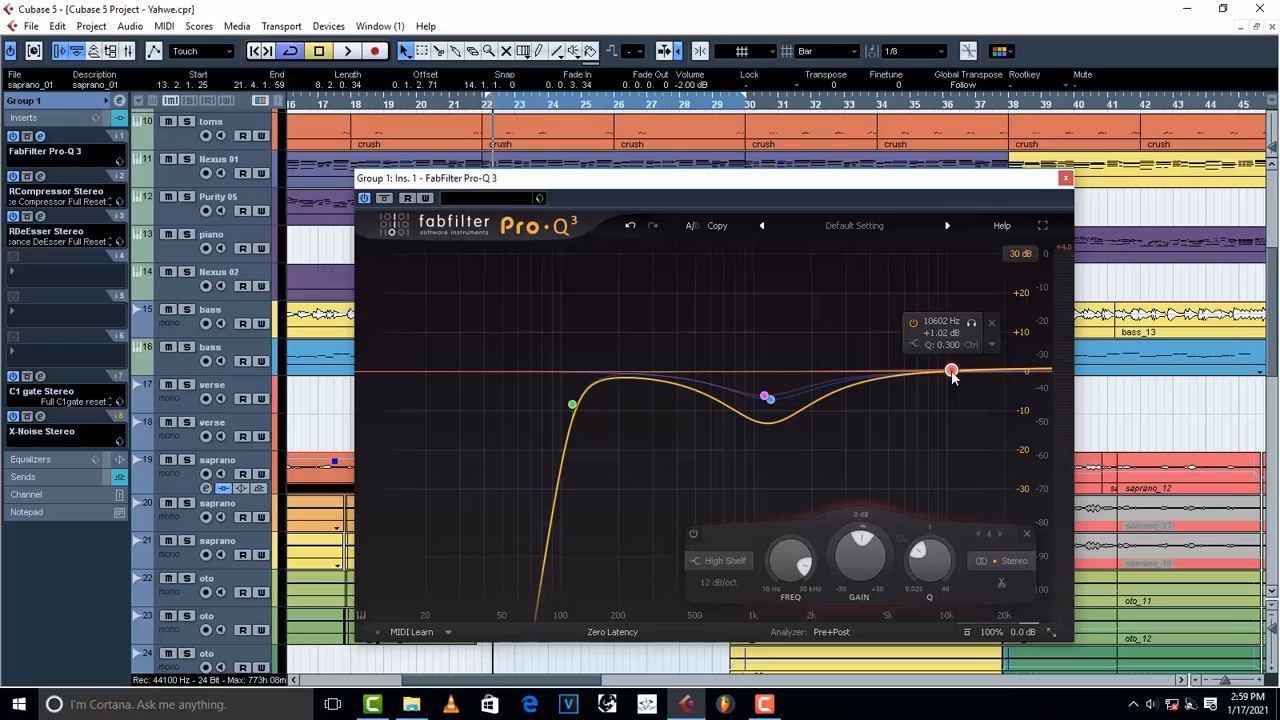
left_click_drag(573, 405, 645, 427)
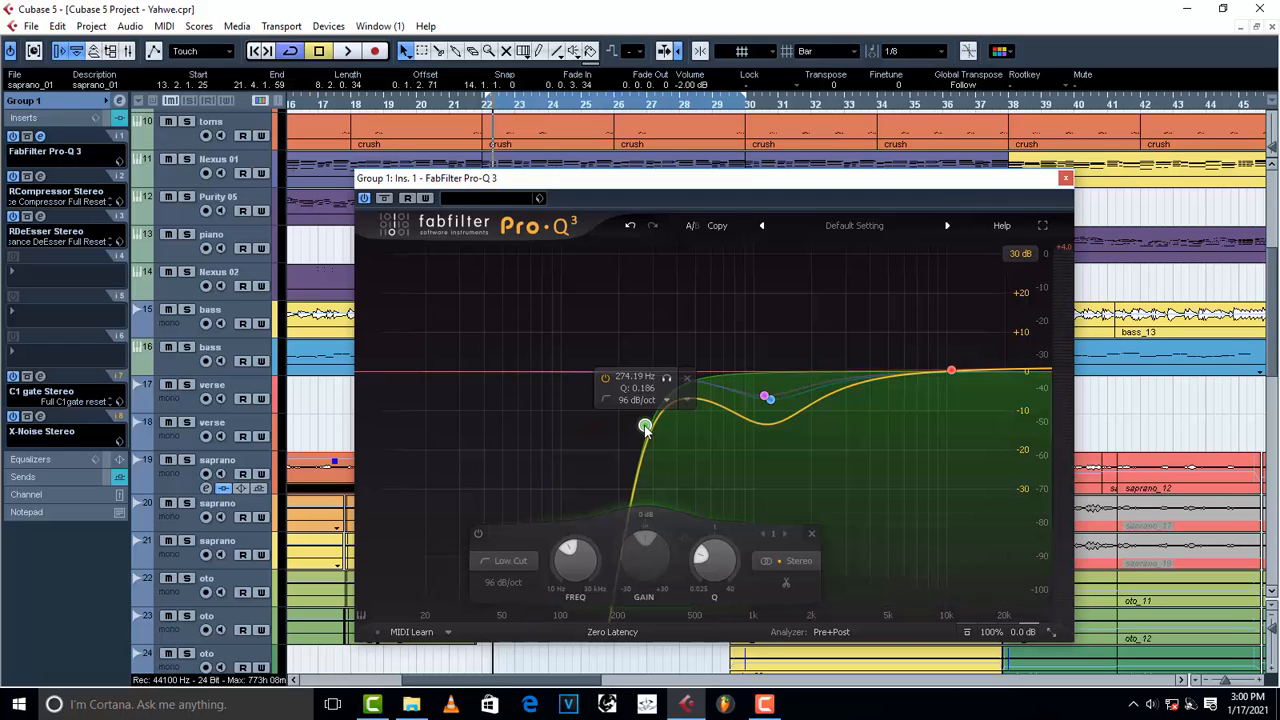